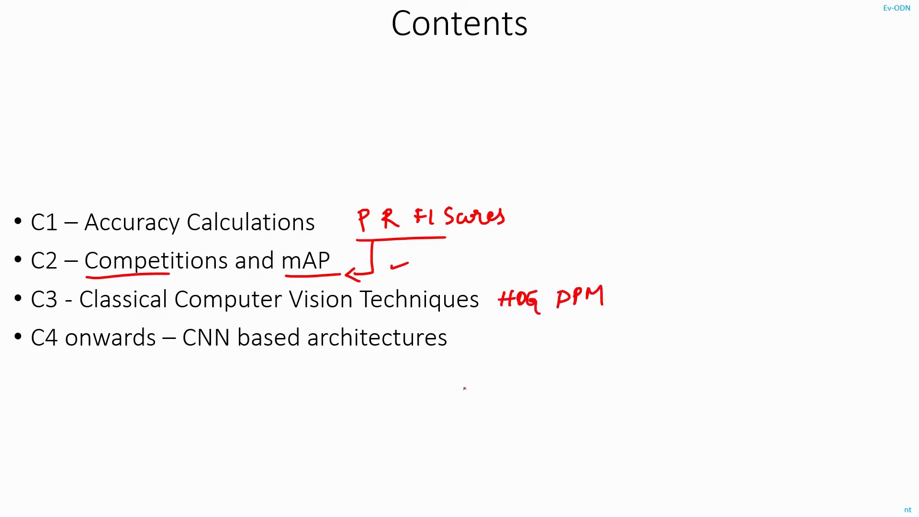
Draw a small red ink mark after 'architectures' on the C4 line and underline 'CNN' in red.
drag(484, 329, 496, 352)
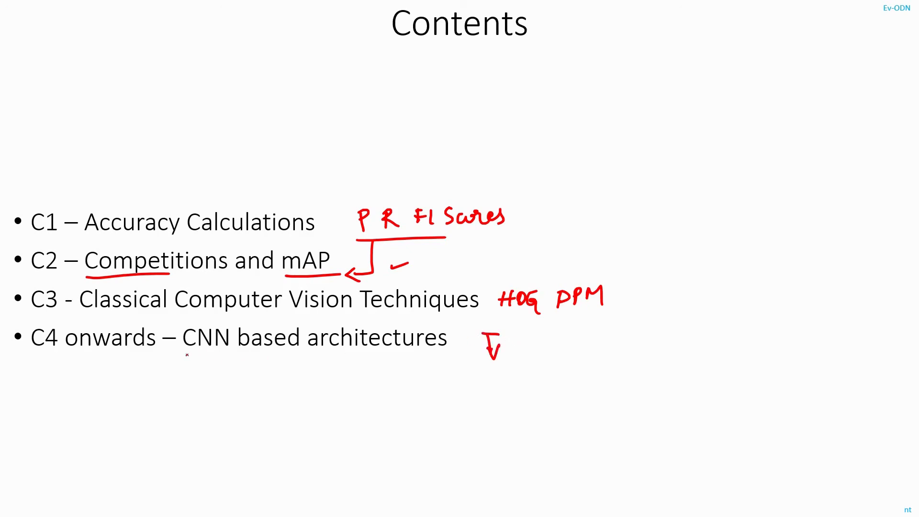
drag(183, 356, 231, 356)
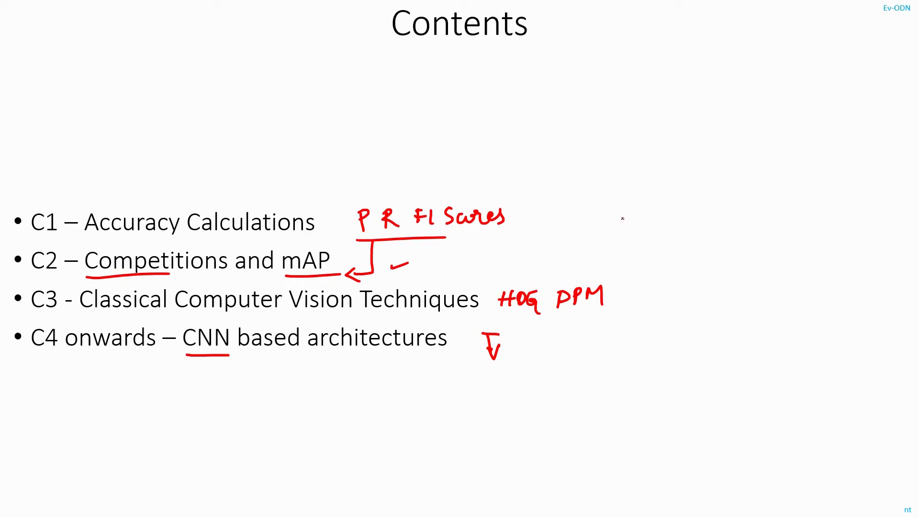